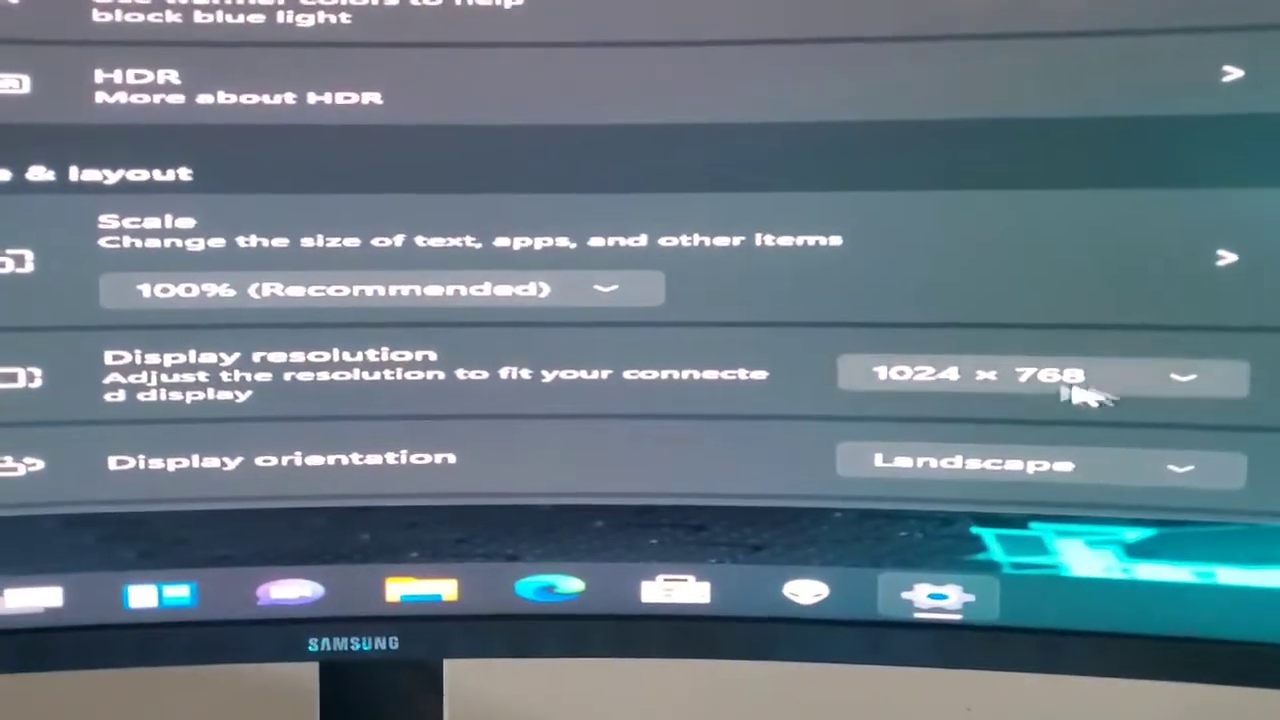
Show the available display resolution choices from the current 1024 × 768 setting
{"action": "left_click", "coordinate": [1040, 376]}
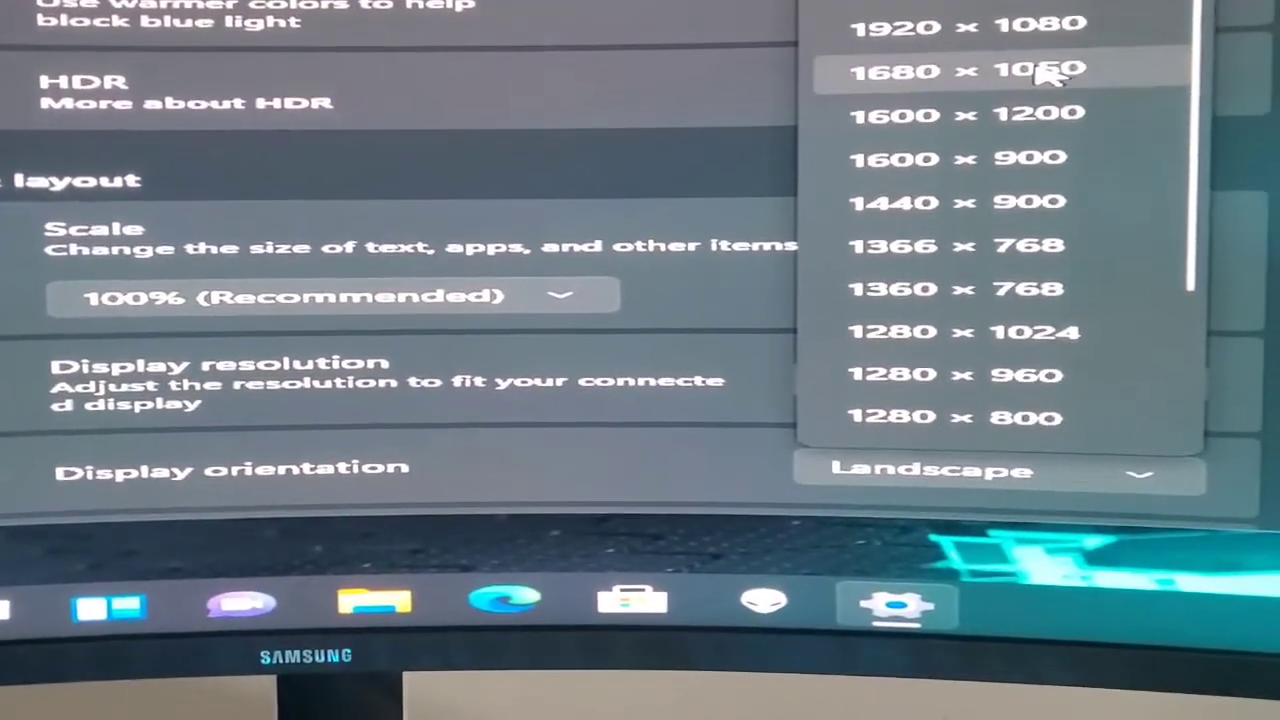